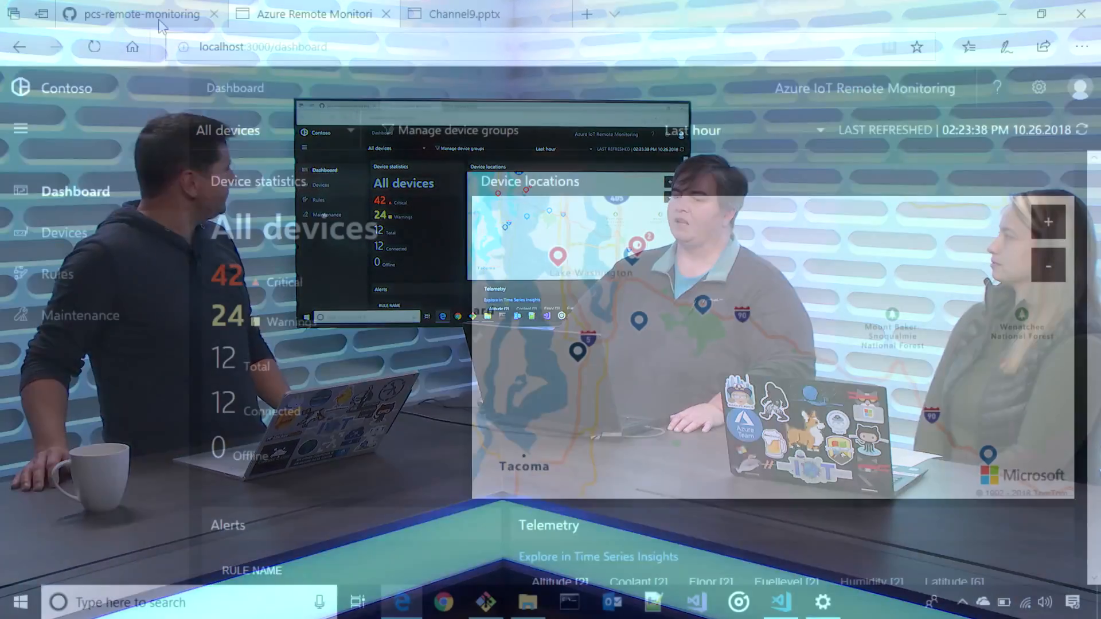
# - Glance at the local Remote Monitoring dashboard tab, then return to the Developer Walkthroughs README
pyautogui.click(141, 14)
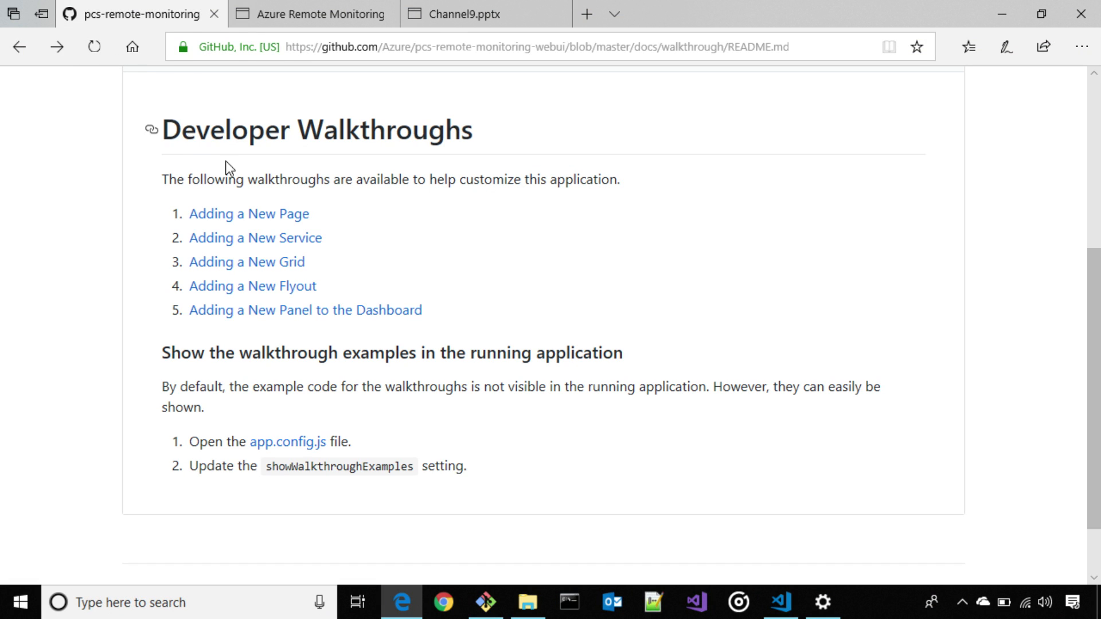
pyautogui.moveTo(333, 207)
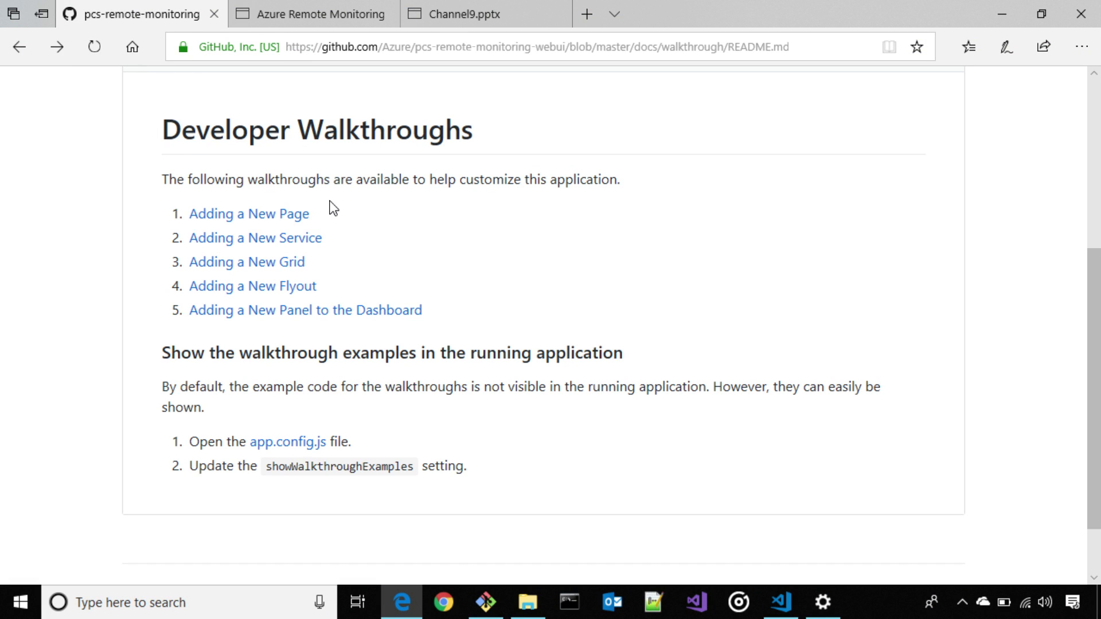
pyautogui.click(309, 14)
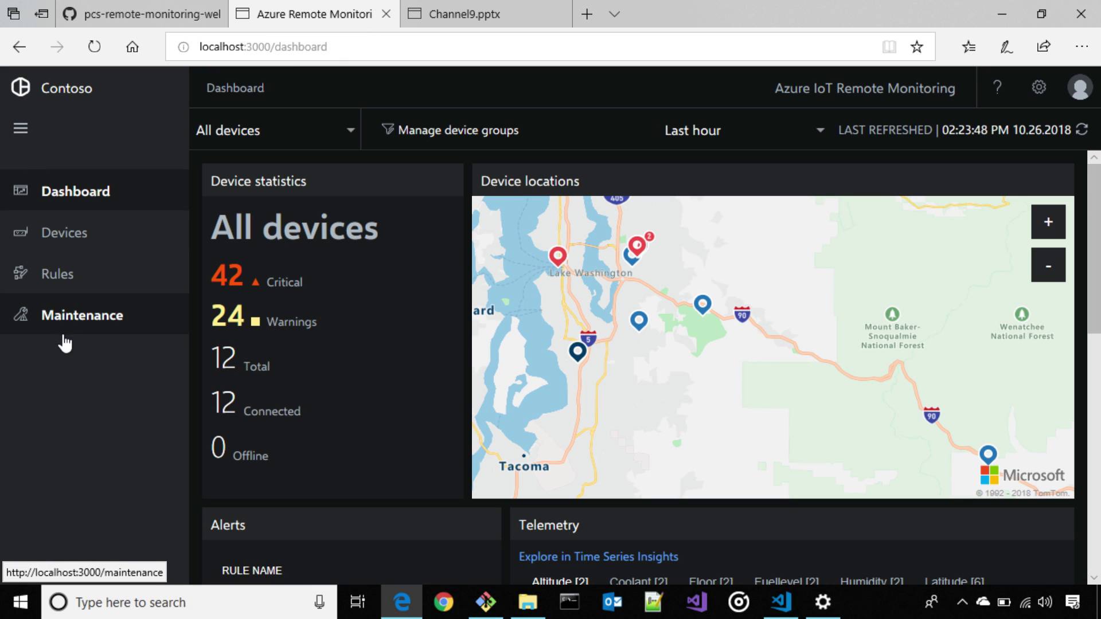
pyautogui.moveTo(107, 115)
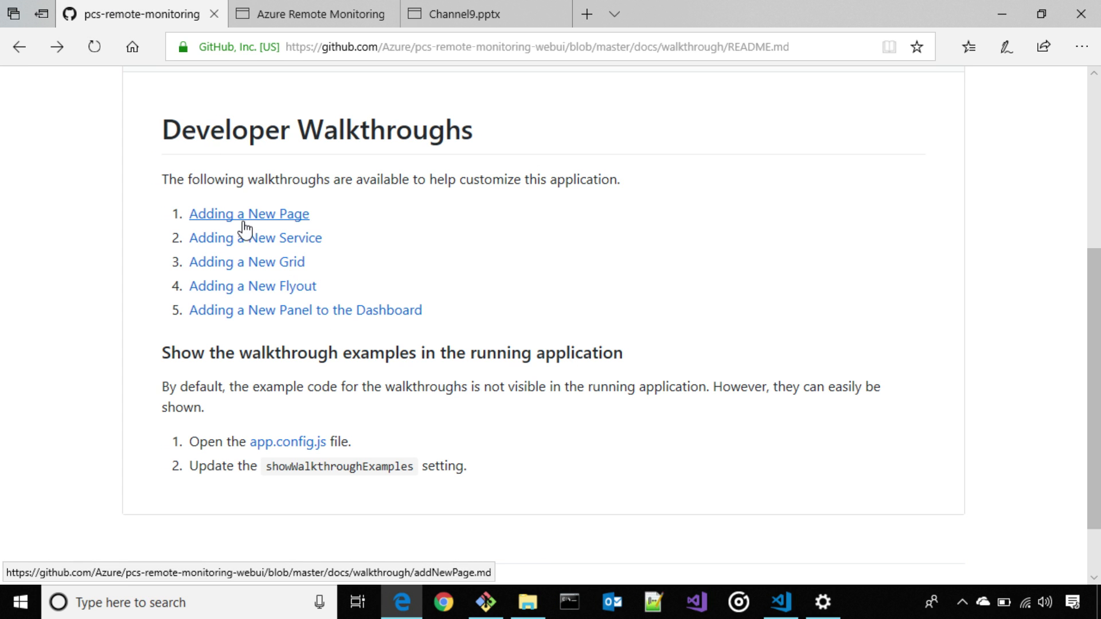
# - Open 'Adding a New Page' and highlight the step about creating 4 files
pyautogui.click(247, 213)
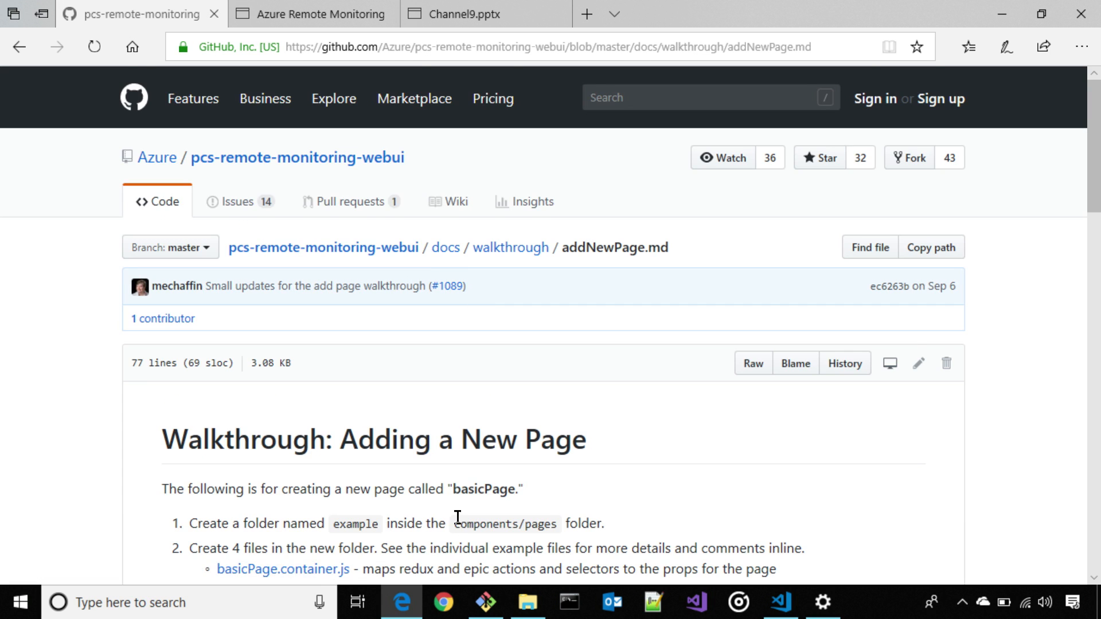
pyautogui.scroll(-3)
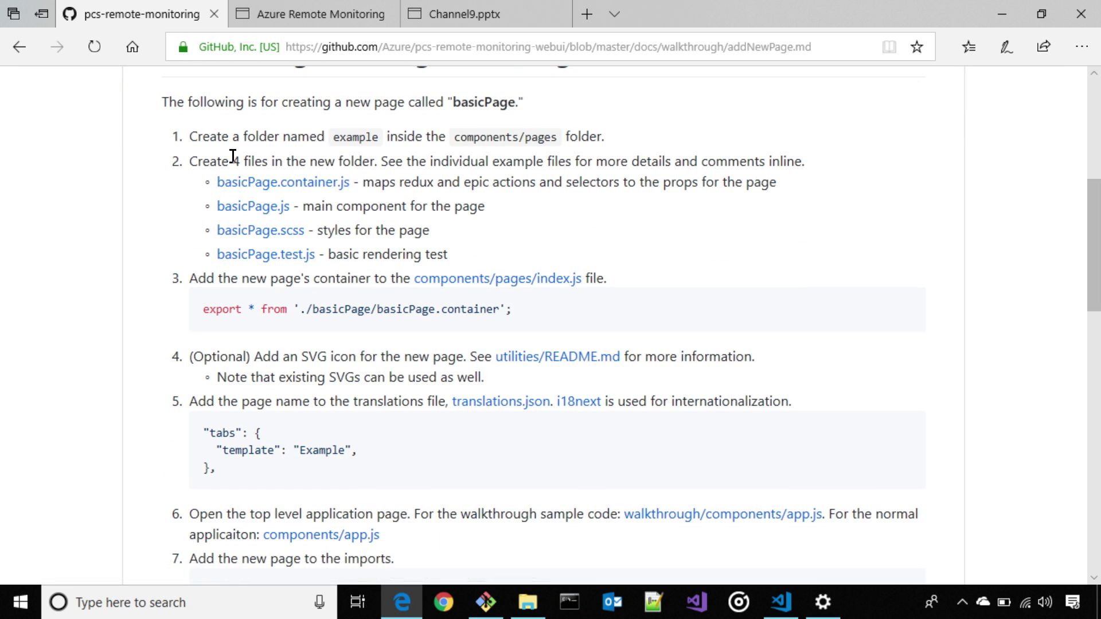
pyautogui.moveTo(280, 136)
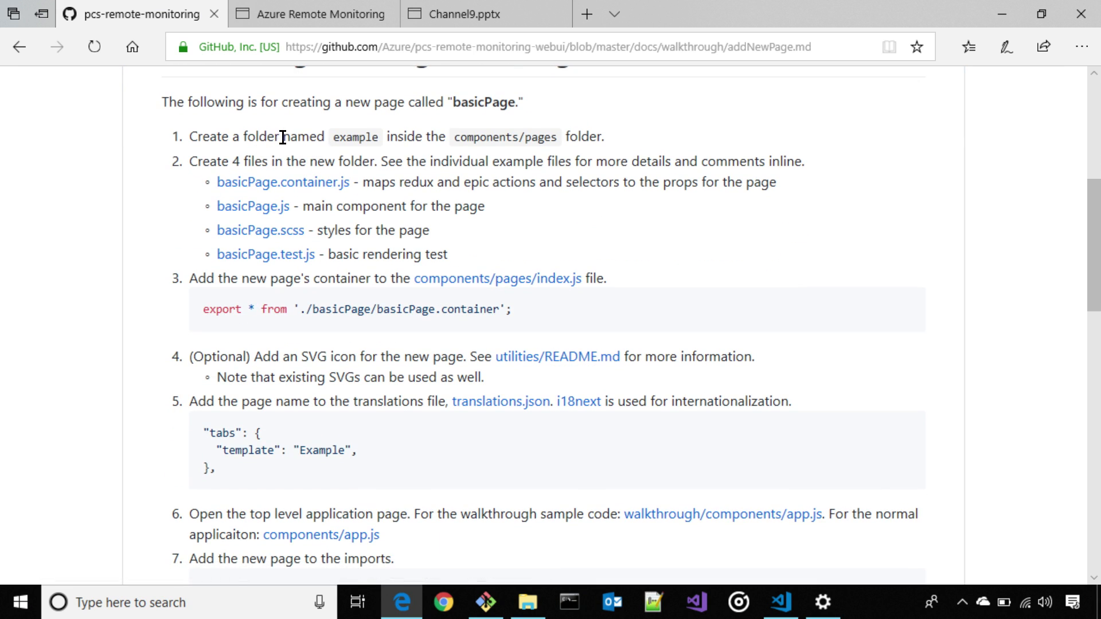
pyautogui.moveTo(221, 161); pyautogui.dragTo(363, 161)
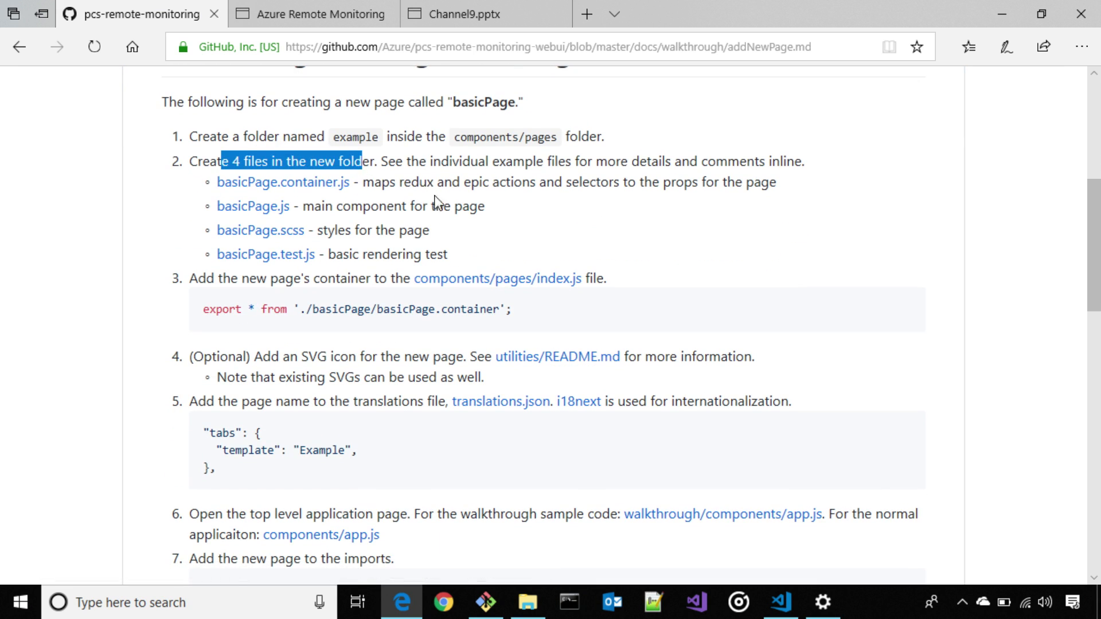
pyautogui.moveTo(487, 233)
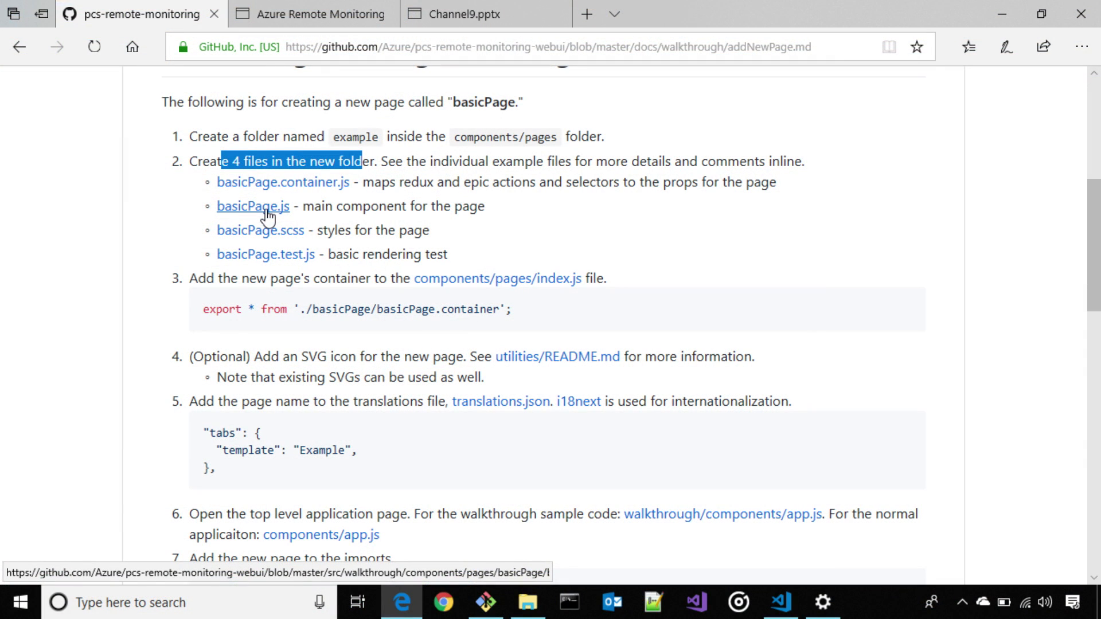
# - Skim the basicPage.js sample component, then go back twice to the README
pyautogui.click(252, 206)
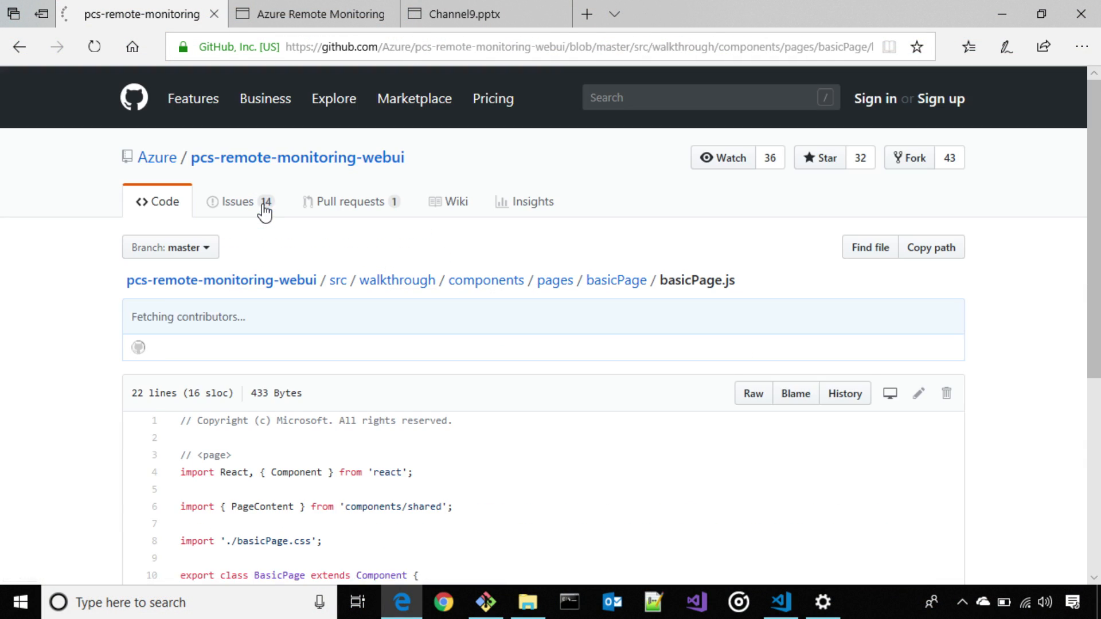
pyautogui.scroll(-3)
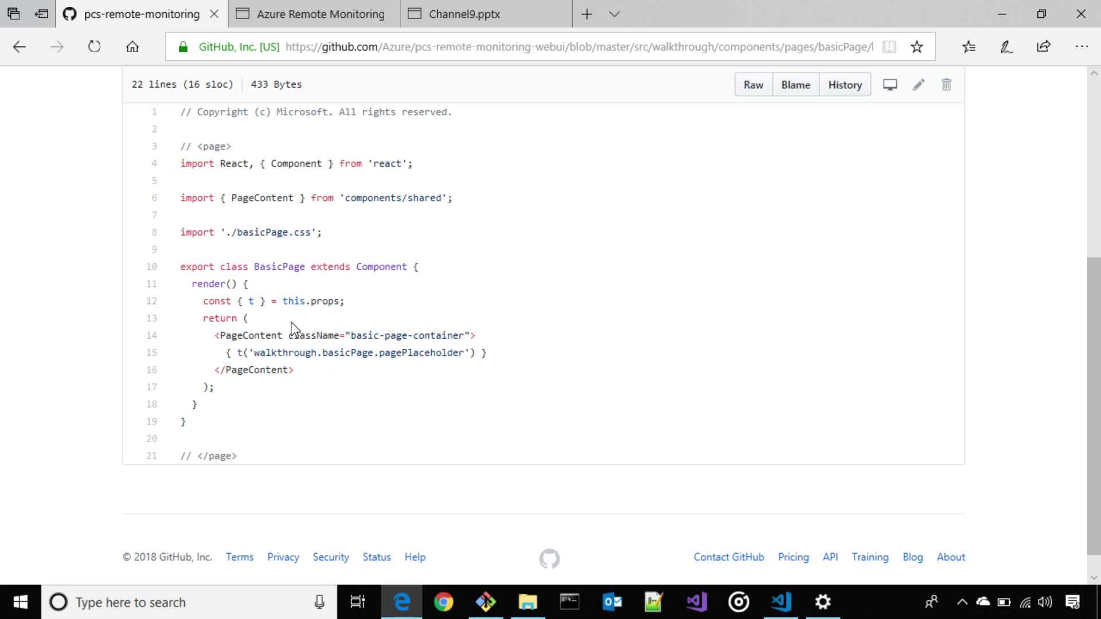
pyautogui.moveTo(225, 125)
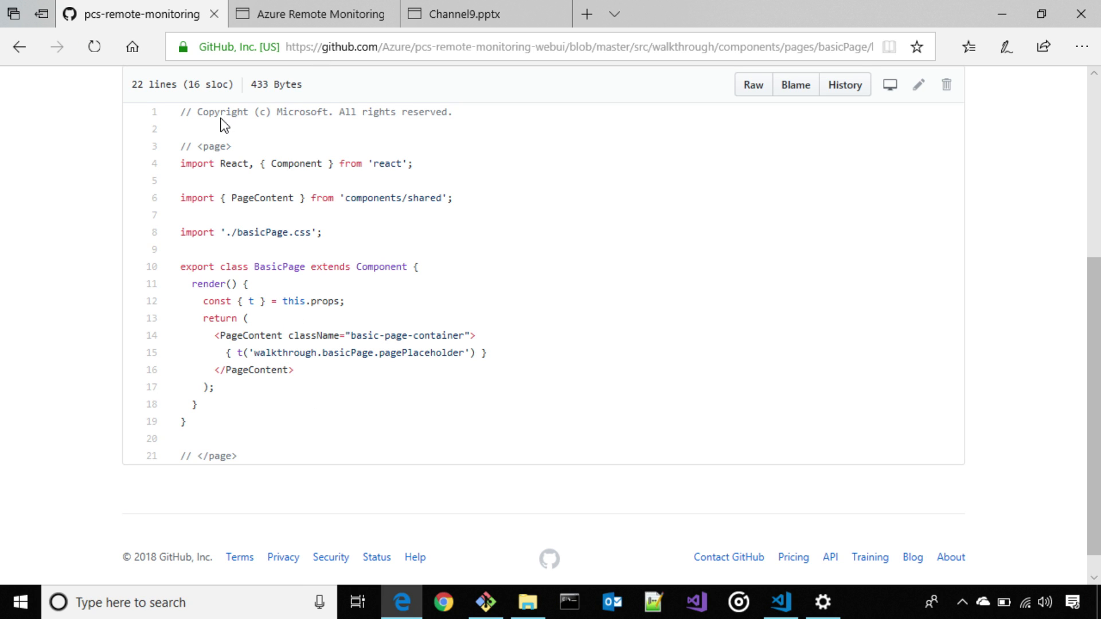
pyautogui.moveTo(222, 21)
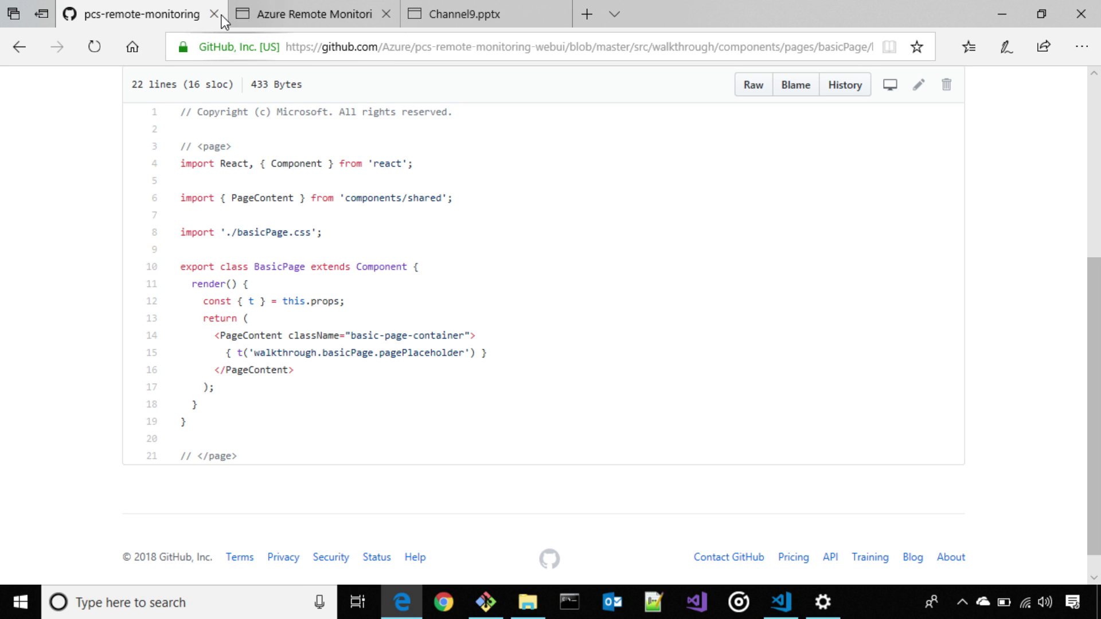
pyautogui.click(19, 46)
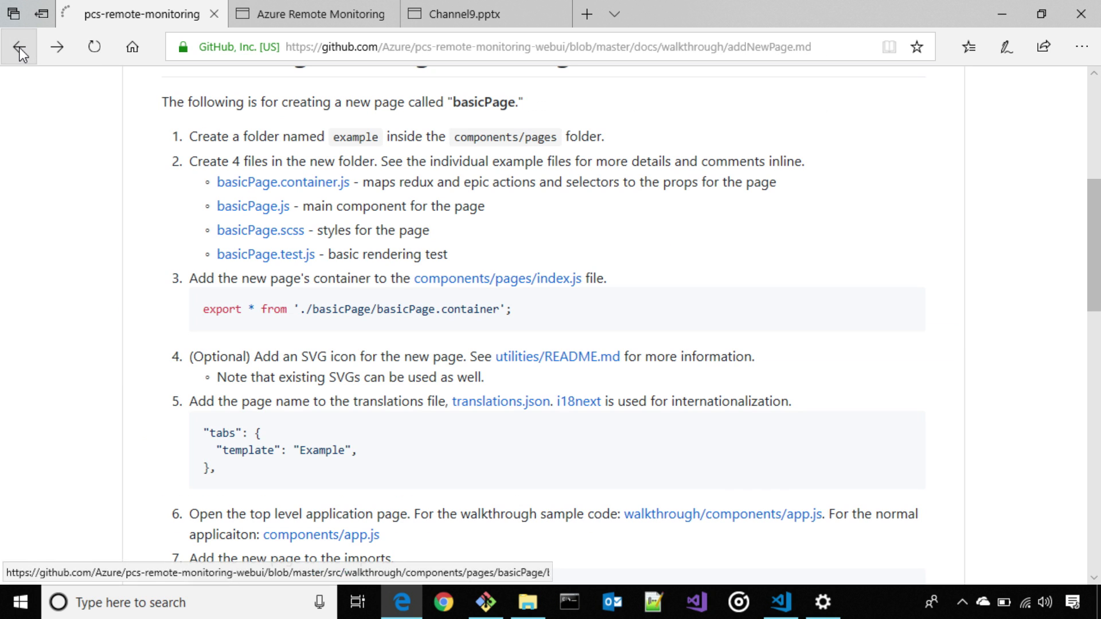
pyautogui.click(19, 47)
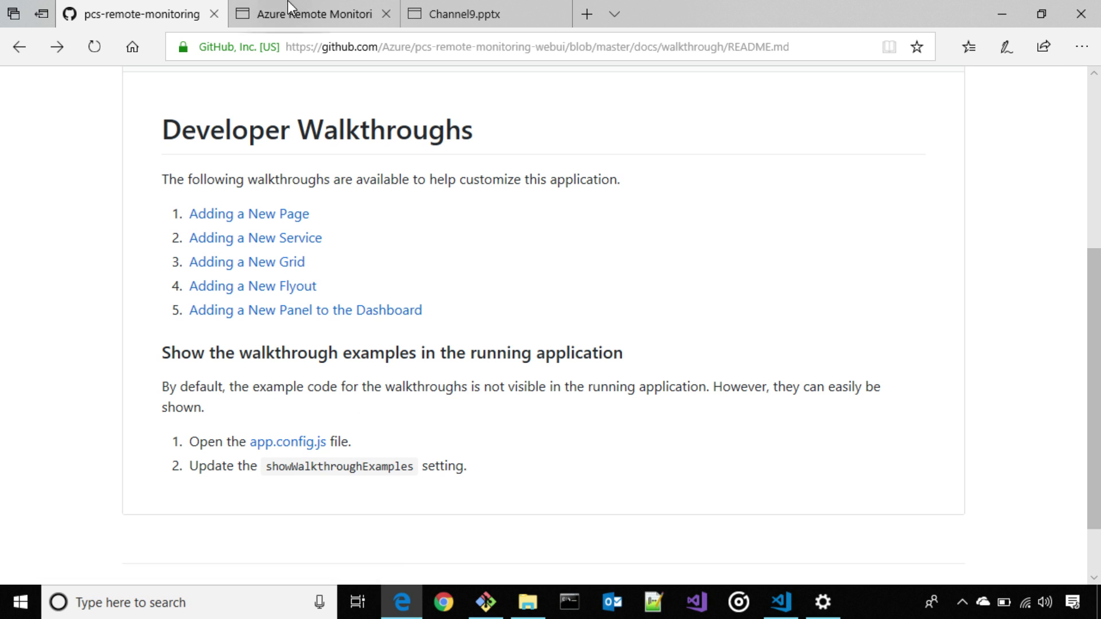
# - Change showWalkthroughExamples from false to true in app.config.js, then return to Edge
pyautogui.click(776, 601)
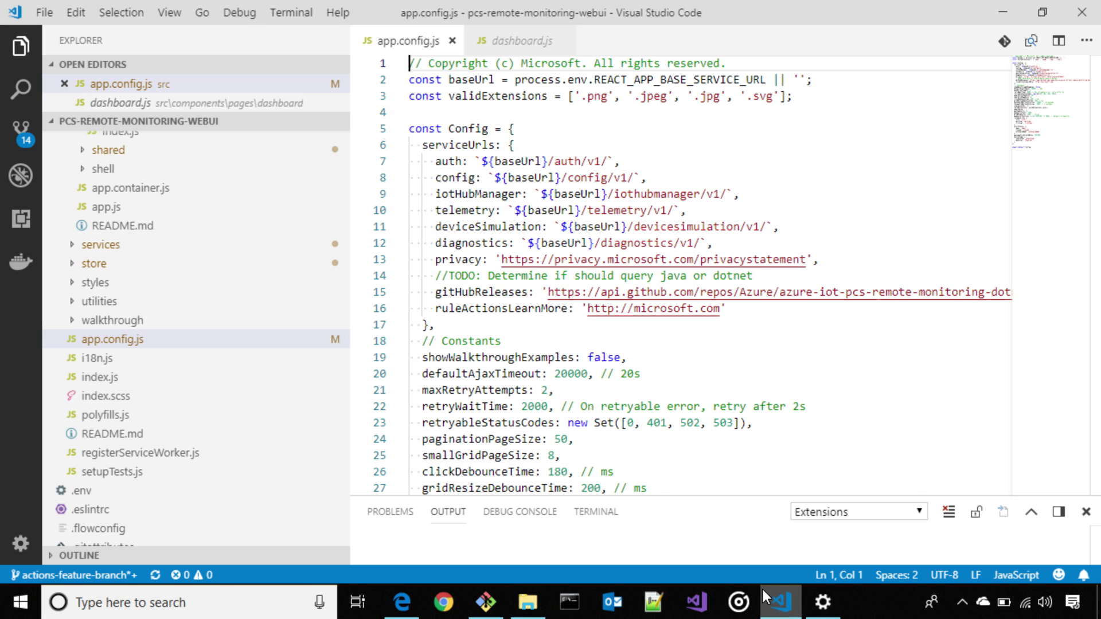
pyautogui.moveTo(551, 365)
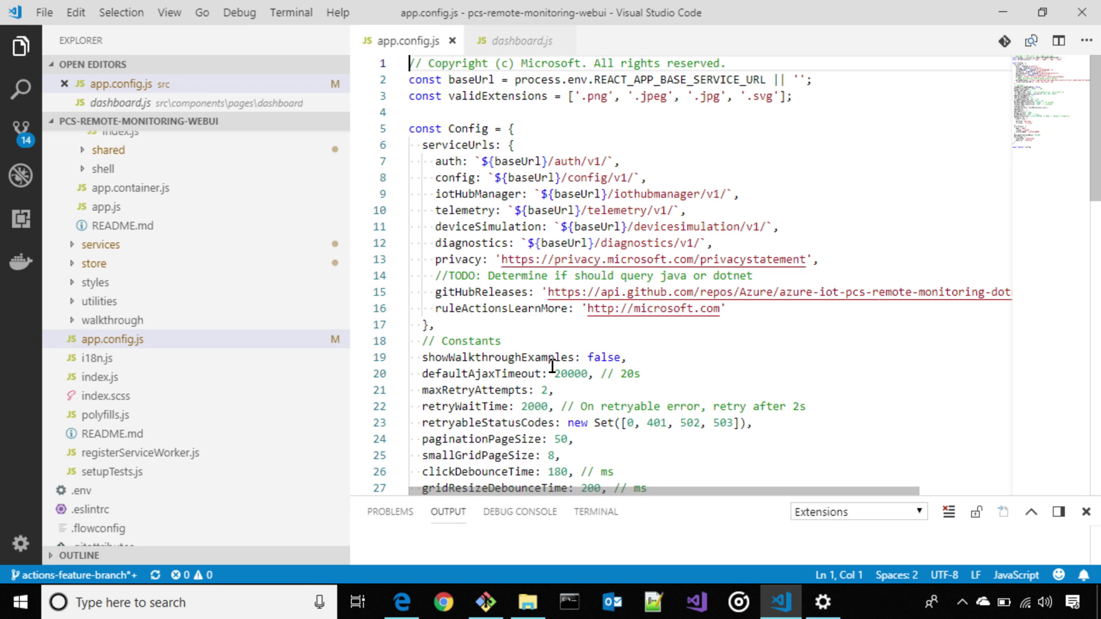
pyautogui.doubleClick(601, 357)
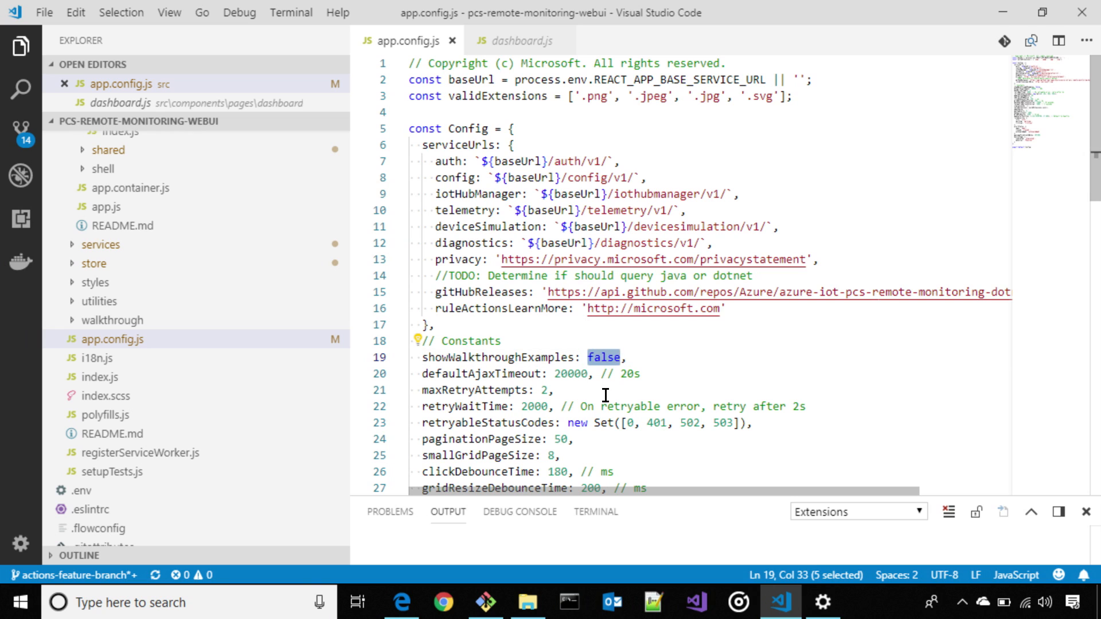
pyautogui.write('true')
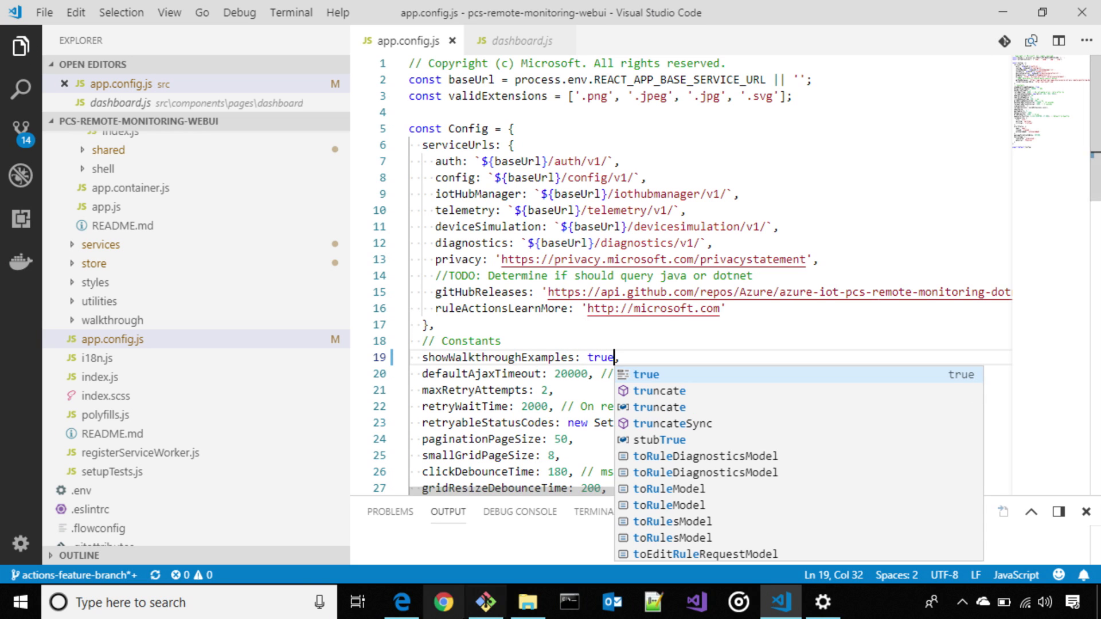
pyautogui.click(399, 603)
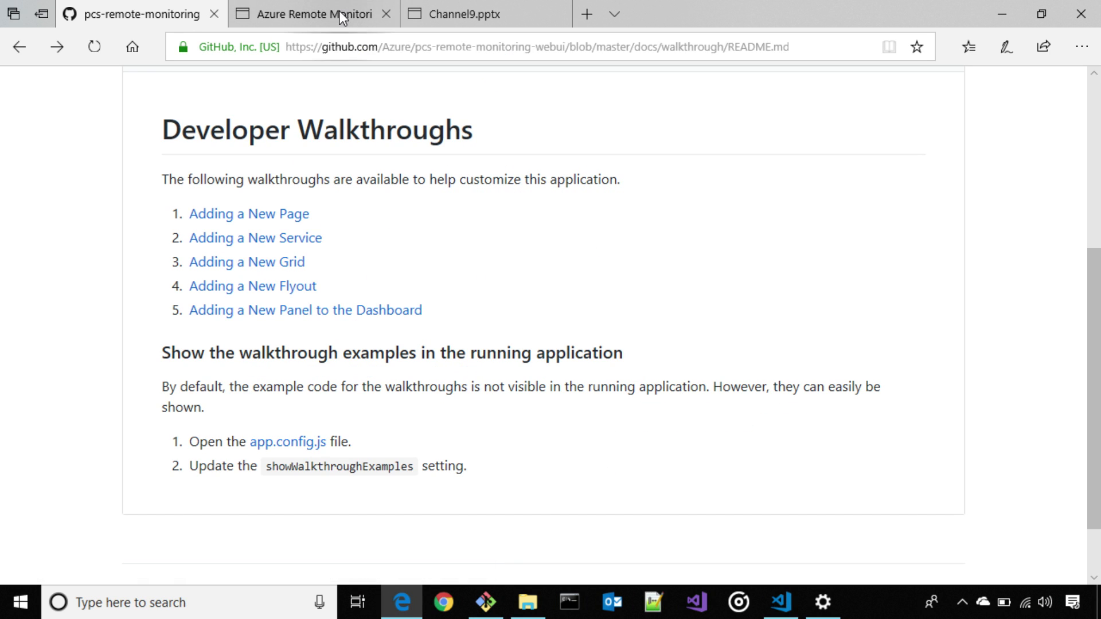
# - Open the Basic Page example in the Remote Monitoring app
pyautogui.click(311, 14)
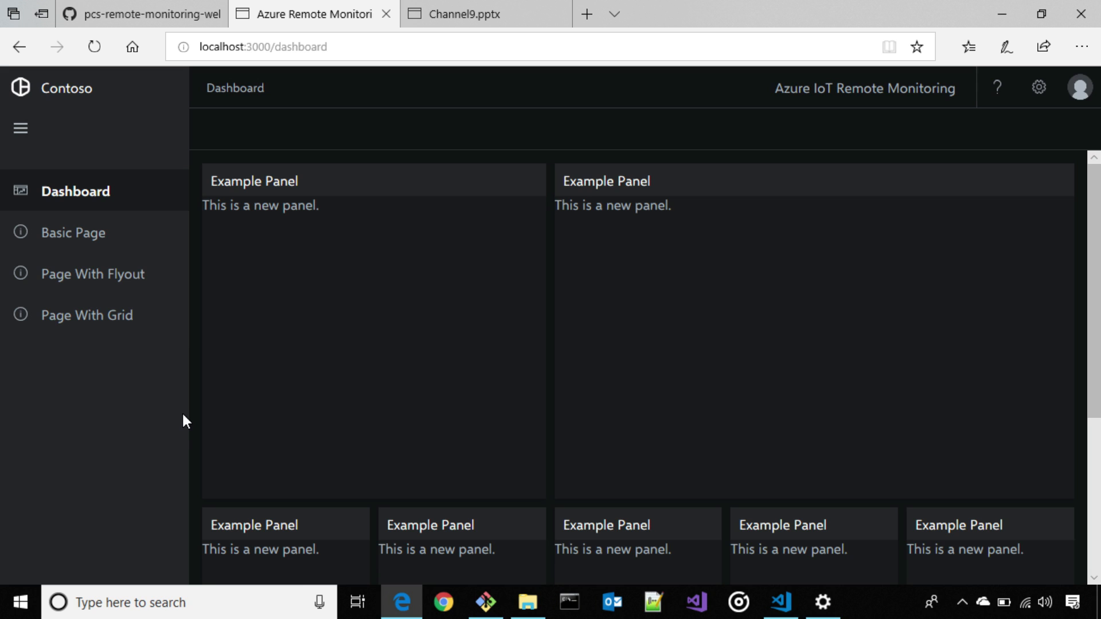
pyautogui.moveTo(75, 232)
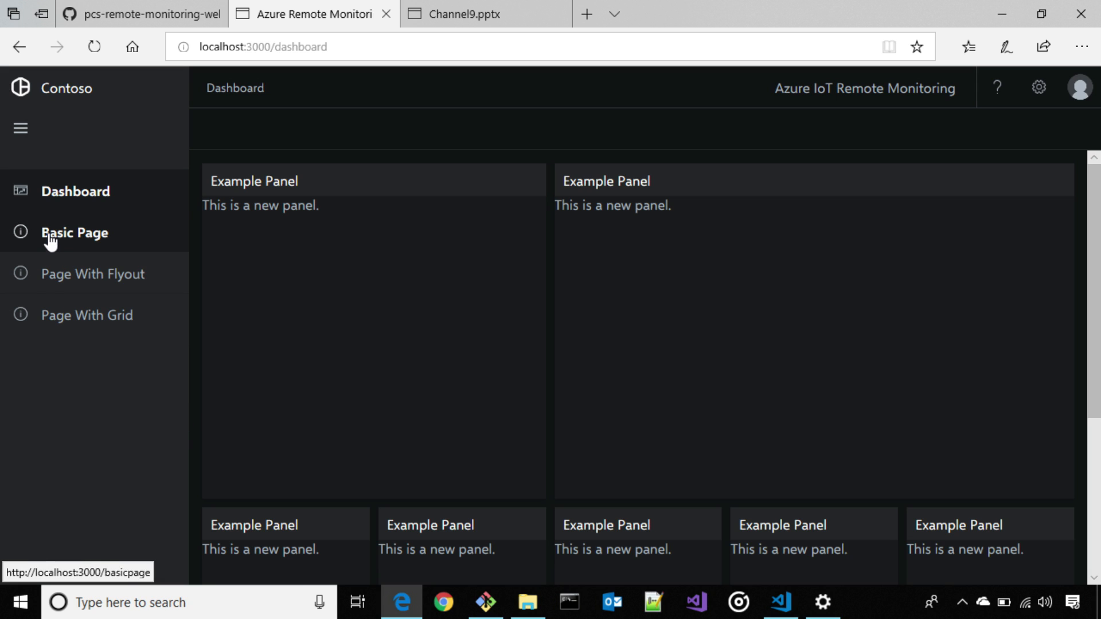
pyautogui.click(74, 232)
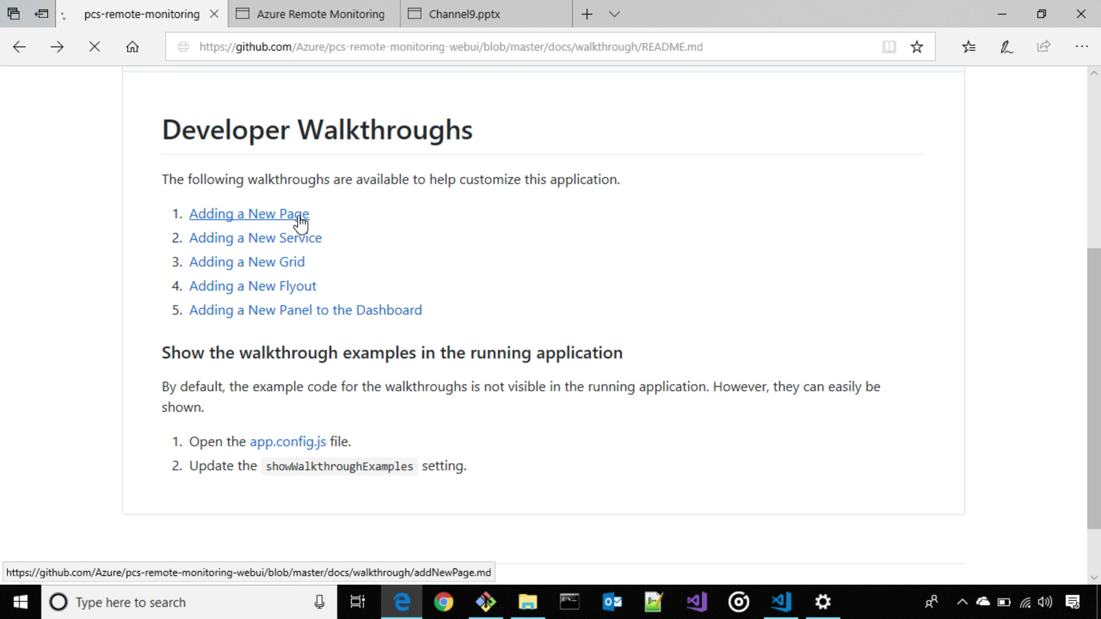
# - Scroll through every Adding a New Page step, then view the app's Basic Page
pyautogui.click(248, 213)
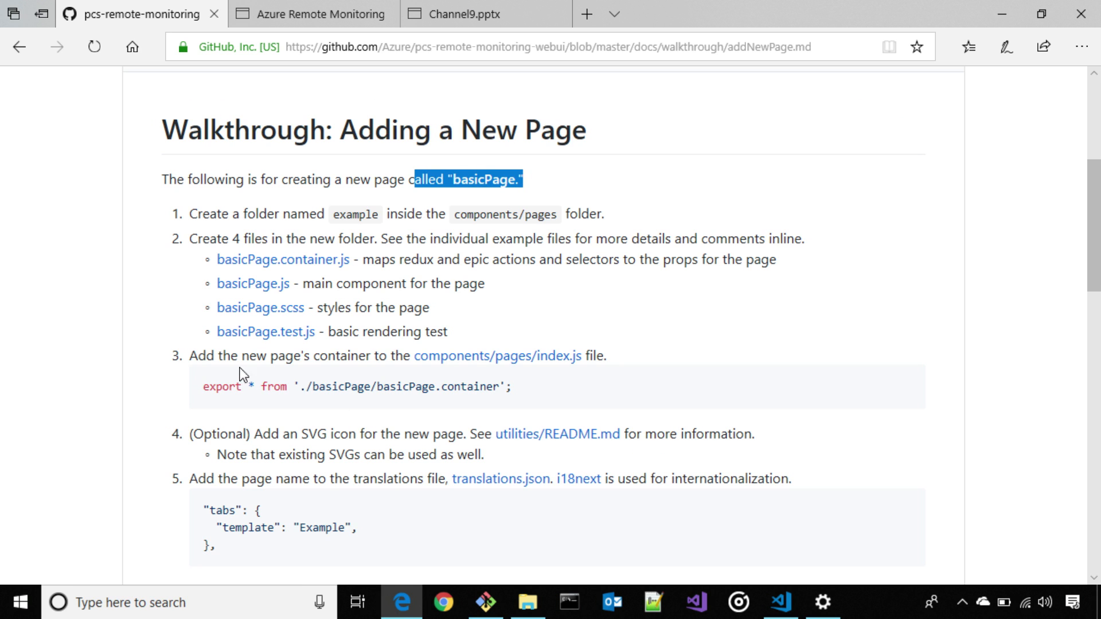
pyautogui.scroll(-3)
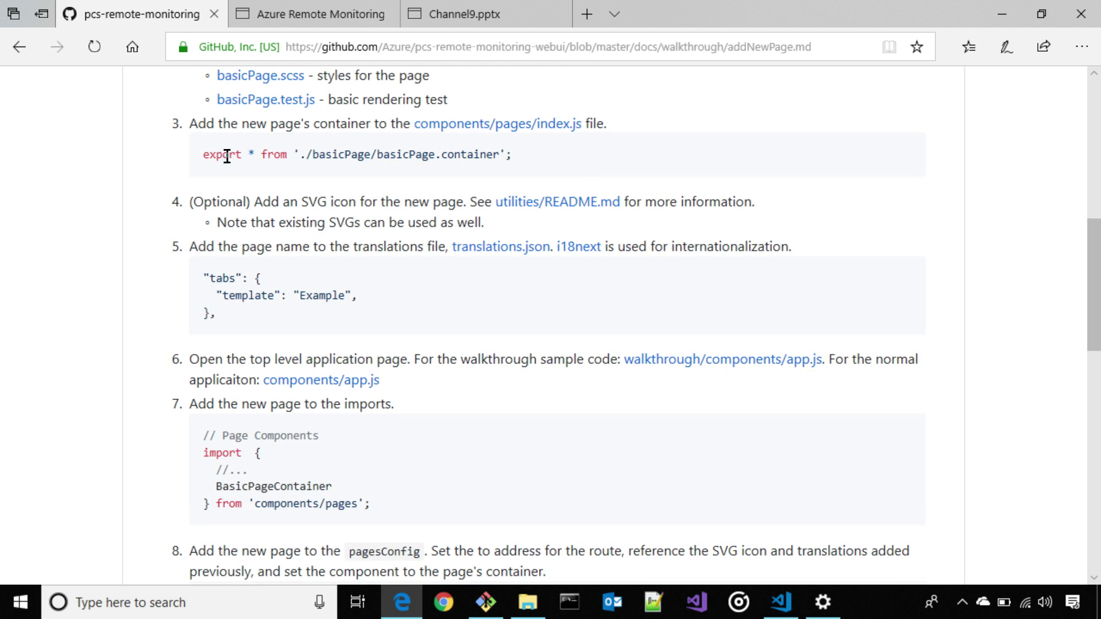
pyautogui.moveTo(281, 255)
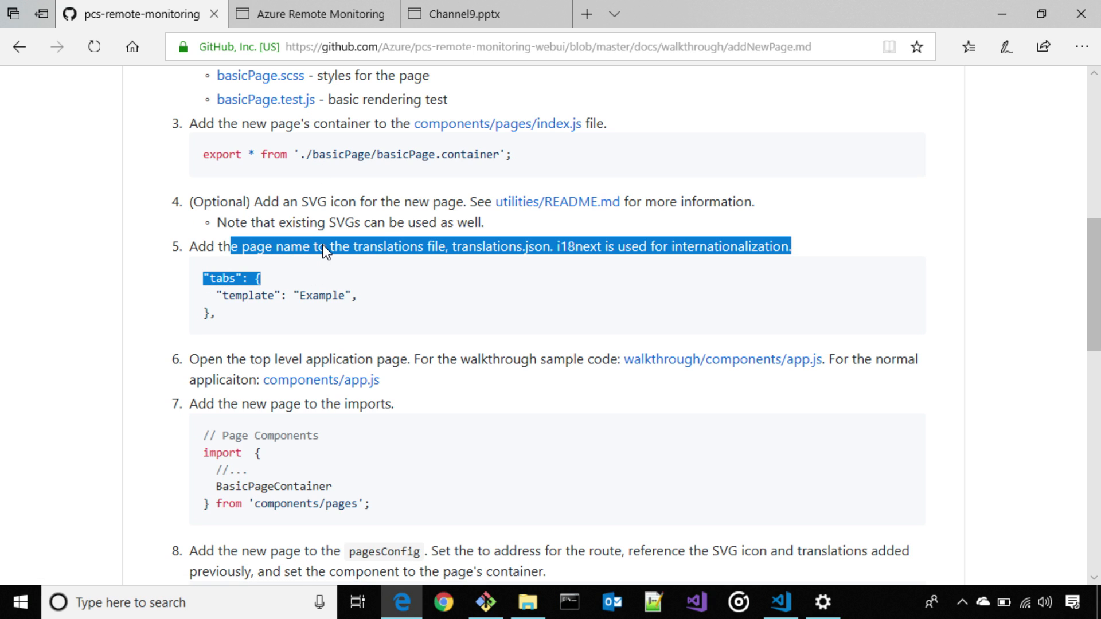
pyautogui.click(322, 247)
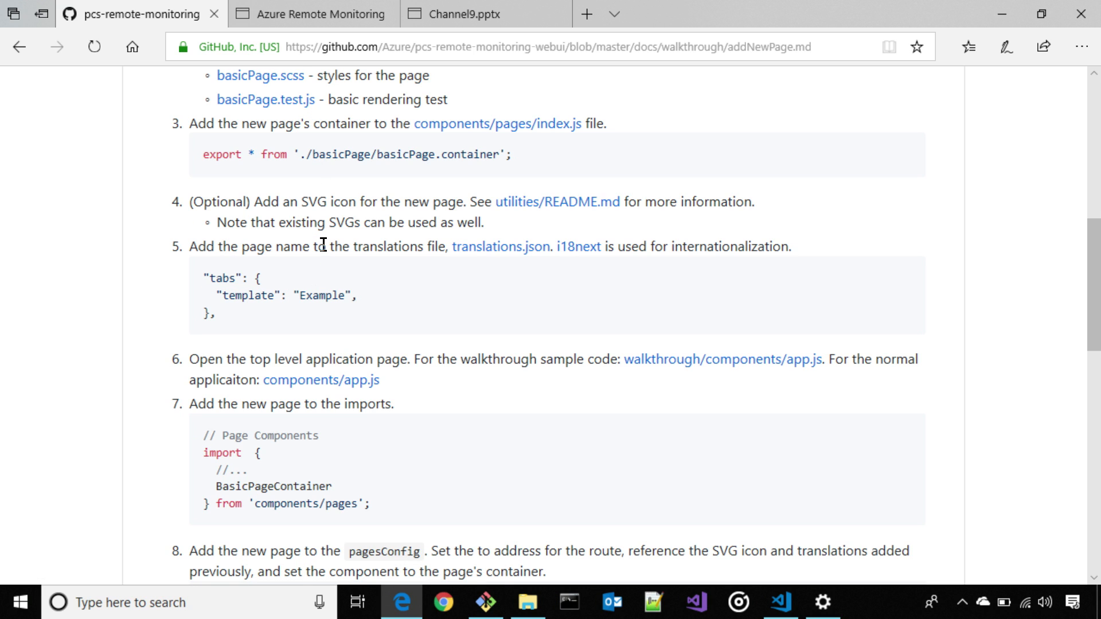
pyautogui.scroll(-3)
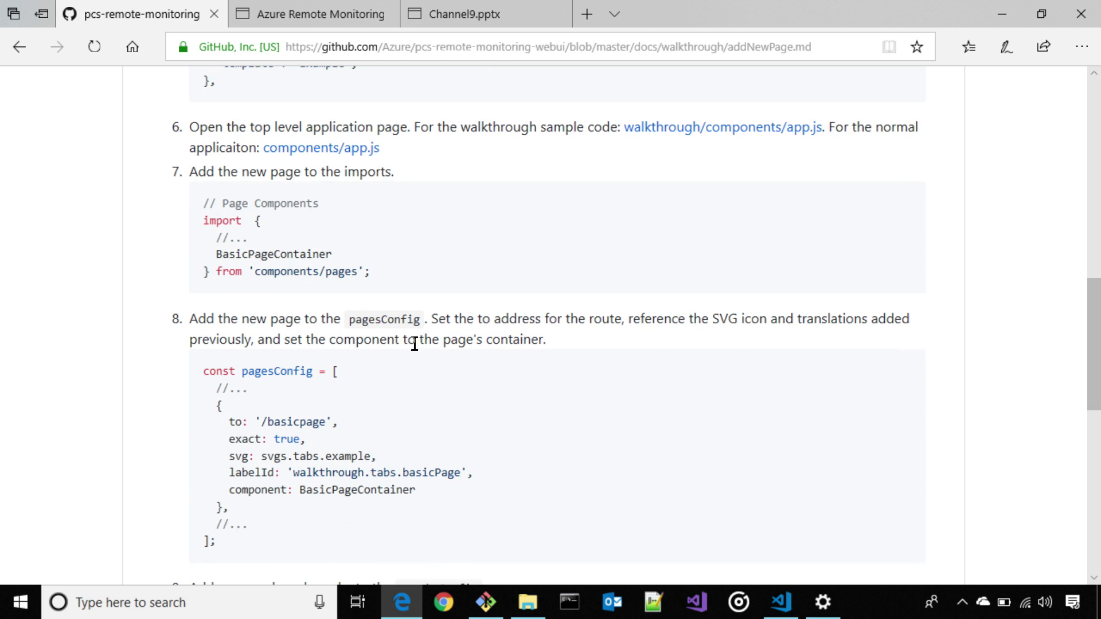
pyautogui.moveTo(259, 317)
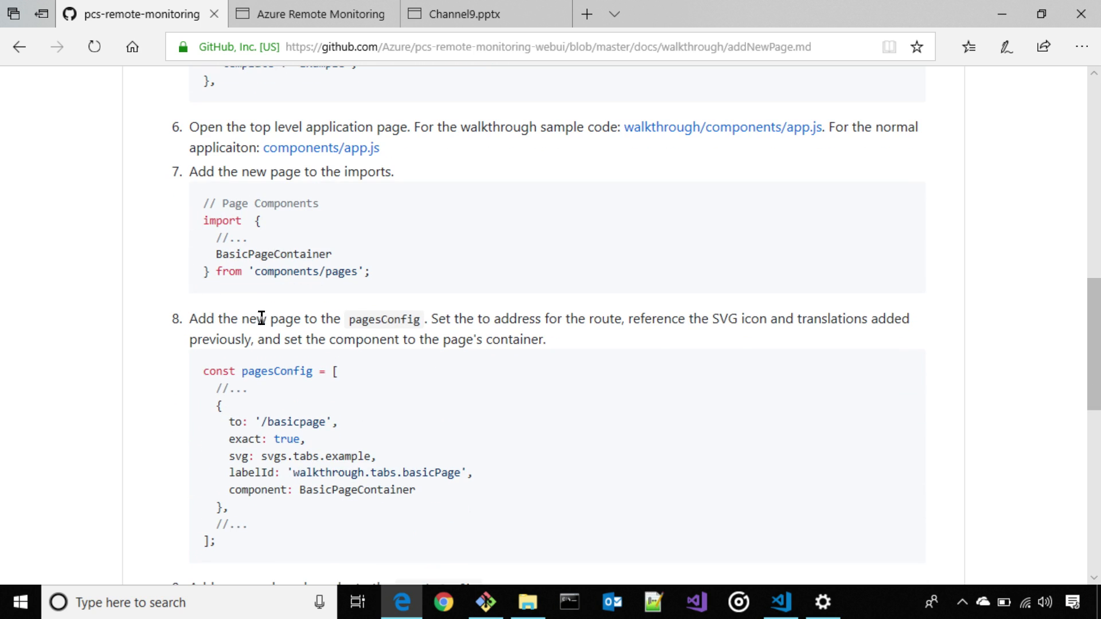
pyautogui.scroll(-3)
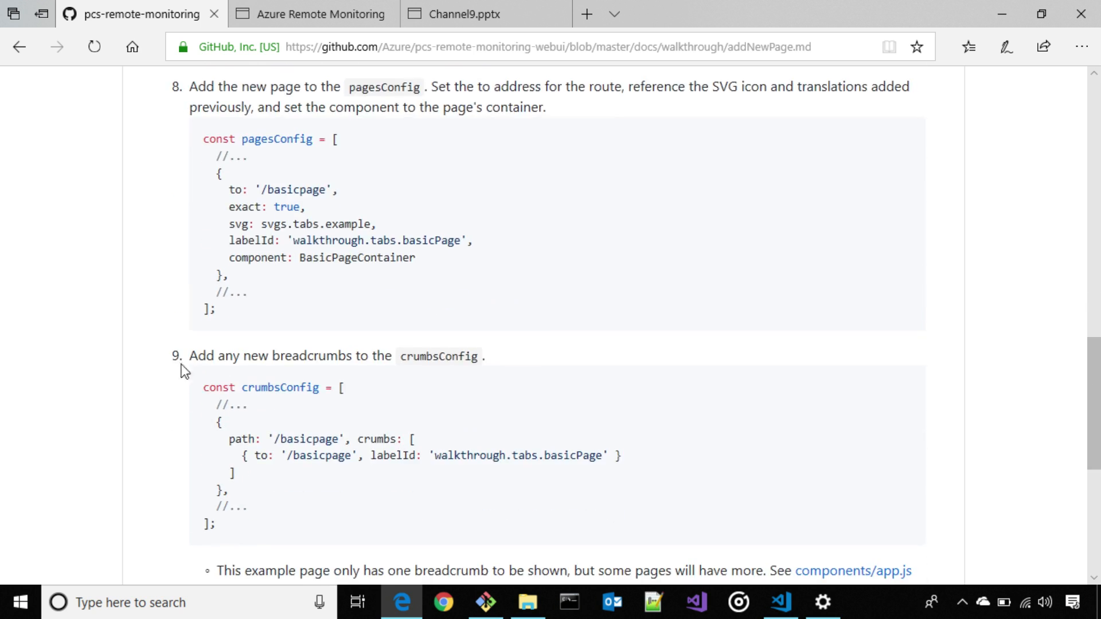
pyautogui.scroll(-3)
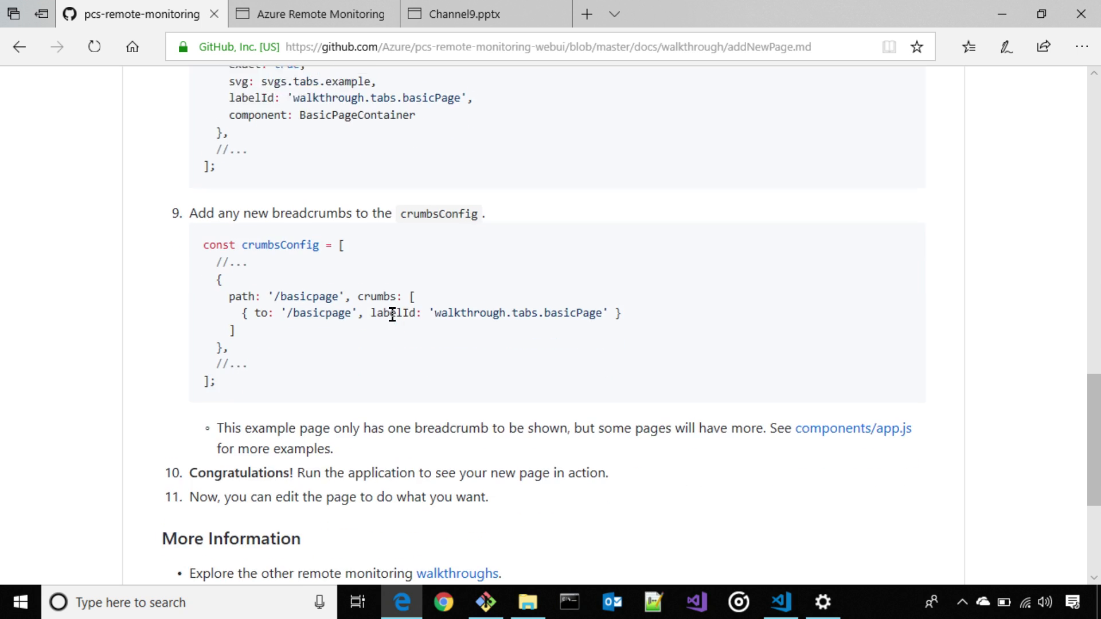
pyautogui.scroll(-3)
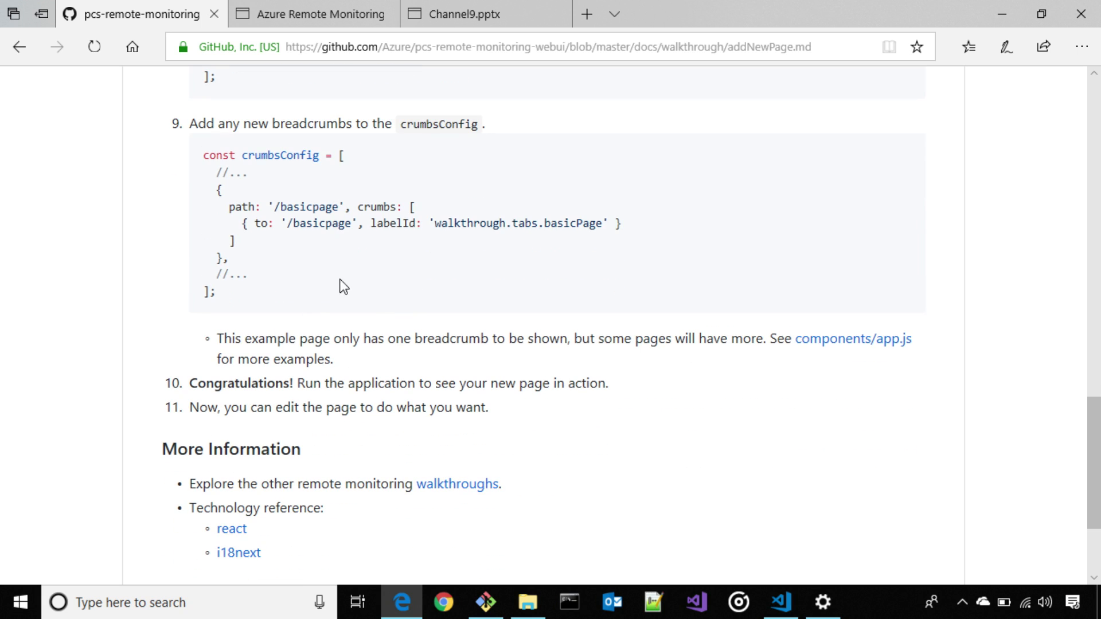
pyautogui.click(313, 13)
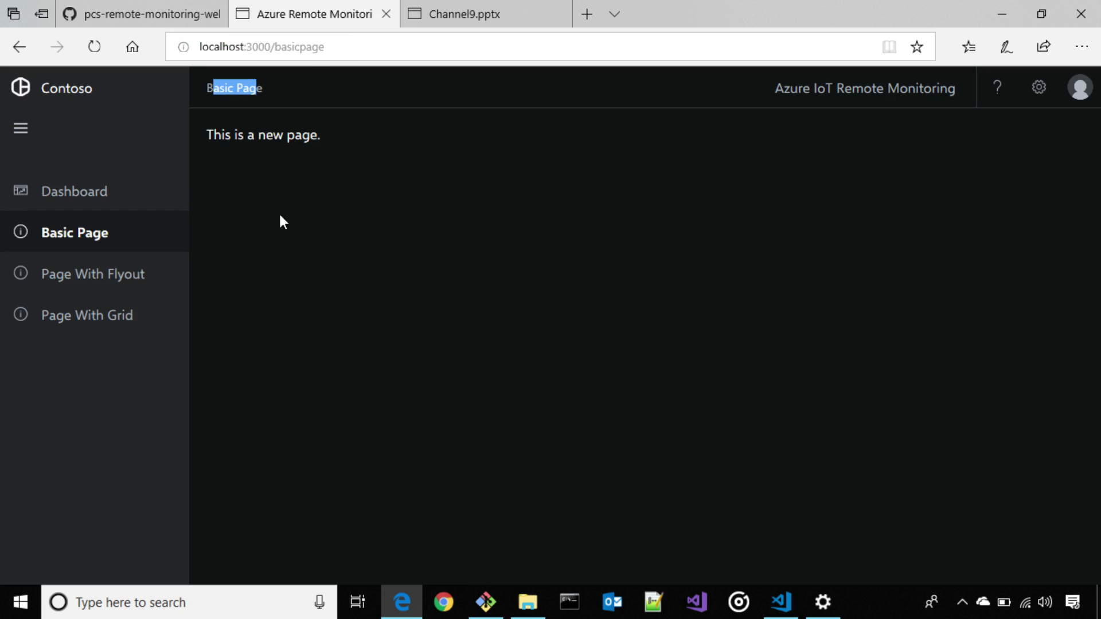